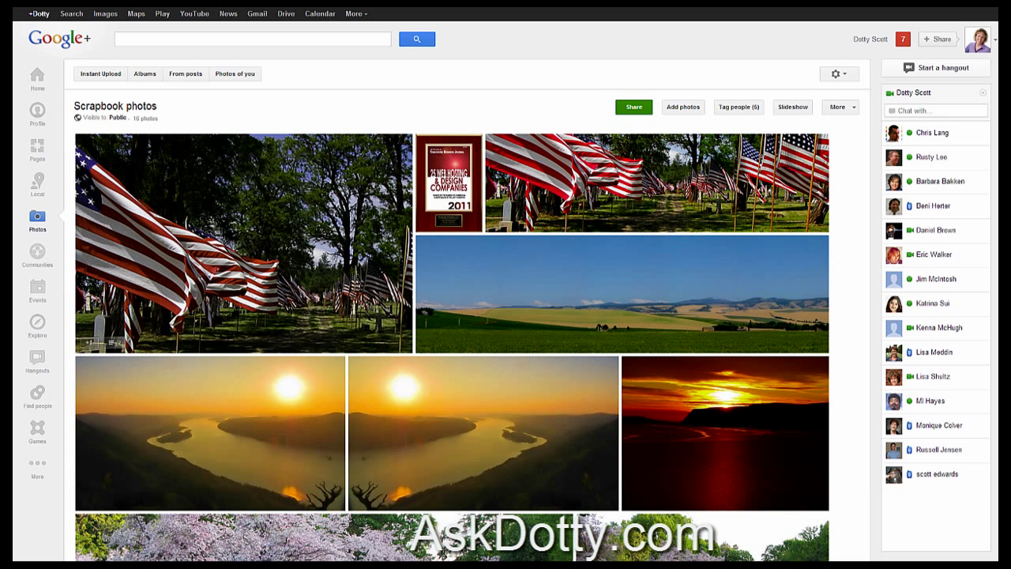
# Leave the Scrapbook photos album and return to the Google+ home stream
pyautogui.click(37, 75)
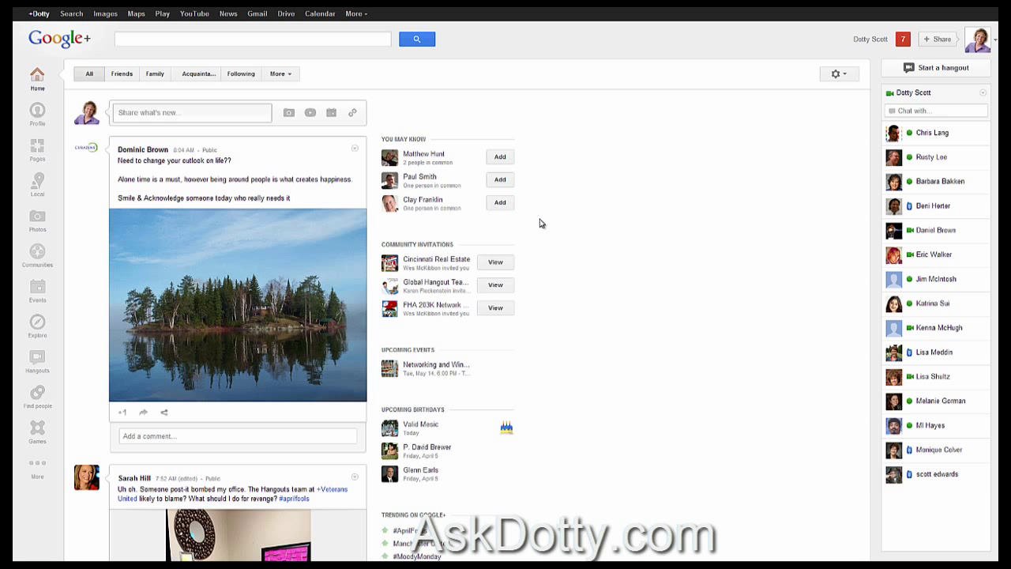
pyautogui.moveTo(555, 229)
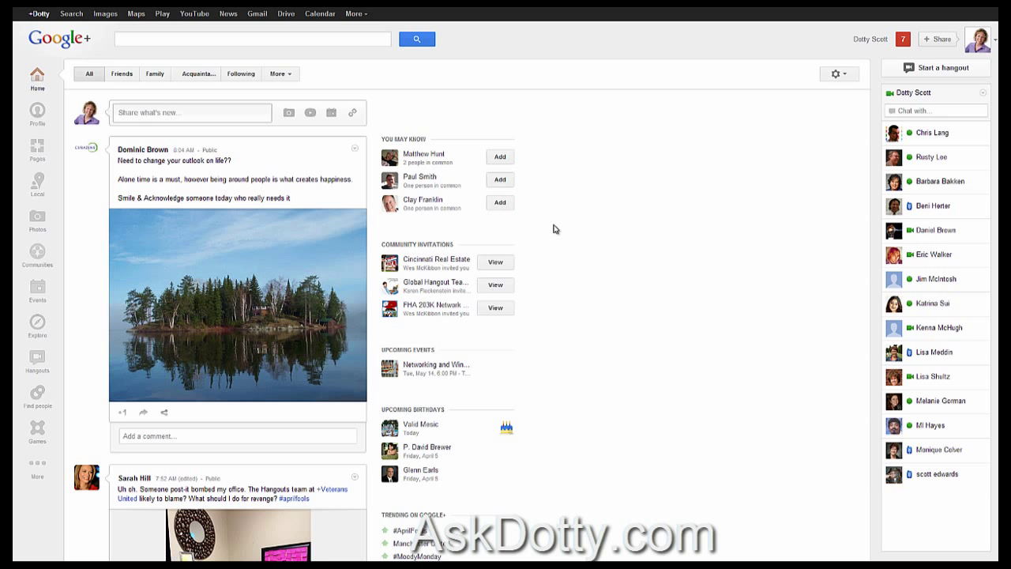
pyautogui.moveTo(548, 228)
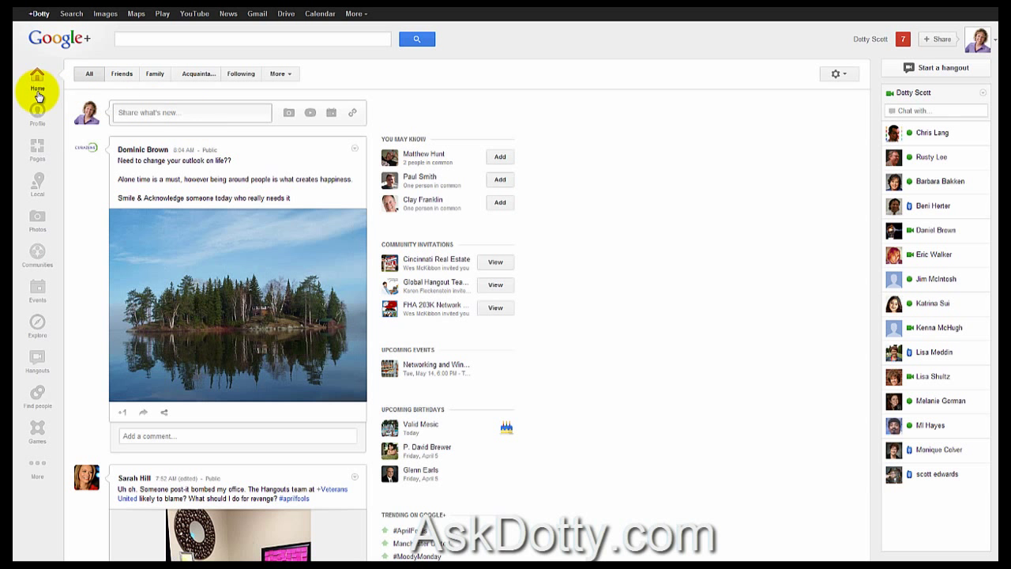
# Go to your profile's Photos and scroll down to the sunset photo
pyautogui.click(37, 122)
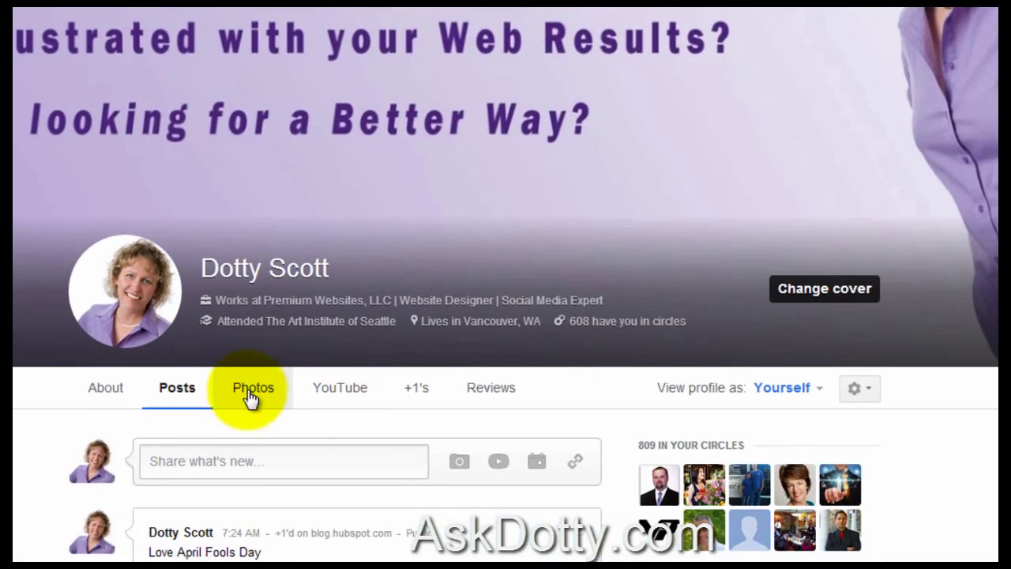
pyautogui.click(252, 387)
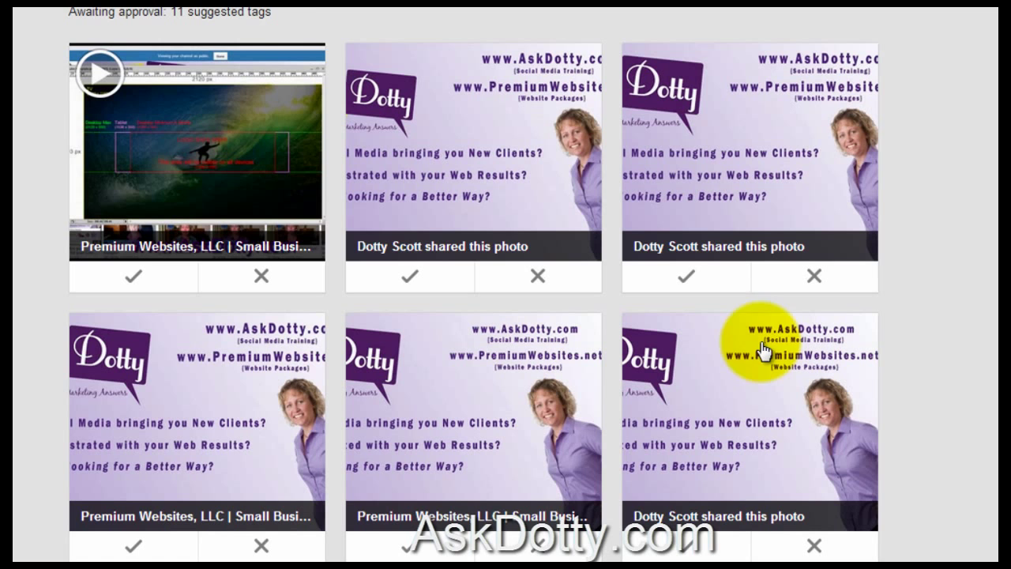
pyautogui.scroll(-3)
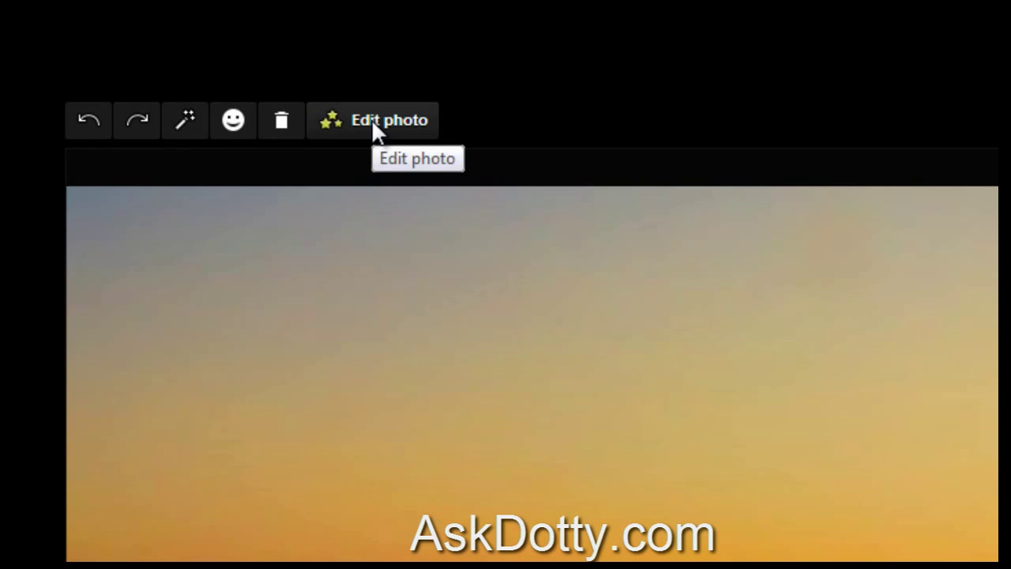
# Launch the Creative Kit editor on the sunset photo
pyautogui.click(388, 120)
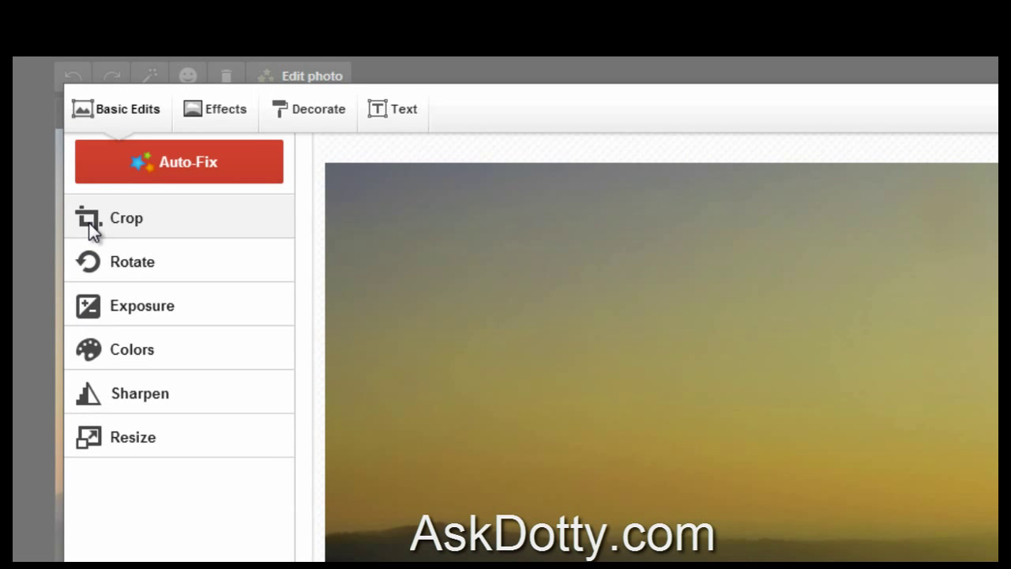
pyautogui.moveTo(142, 305)
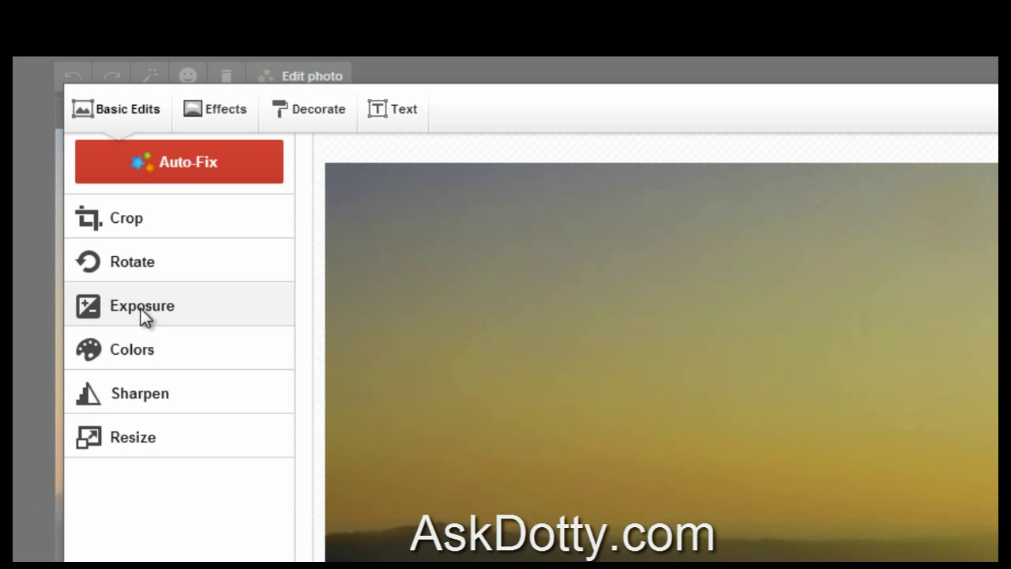
pyautogui.moveTo(142, 363)
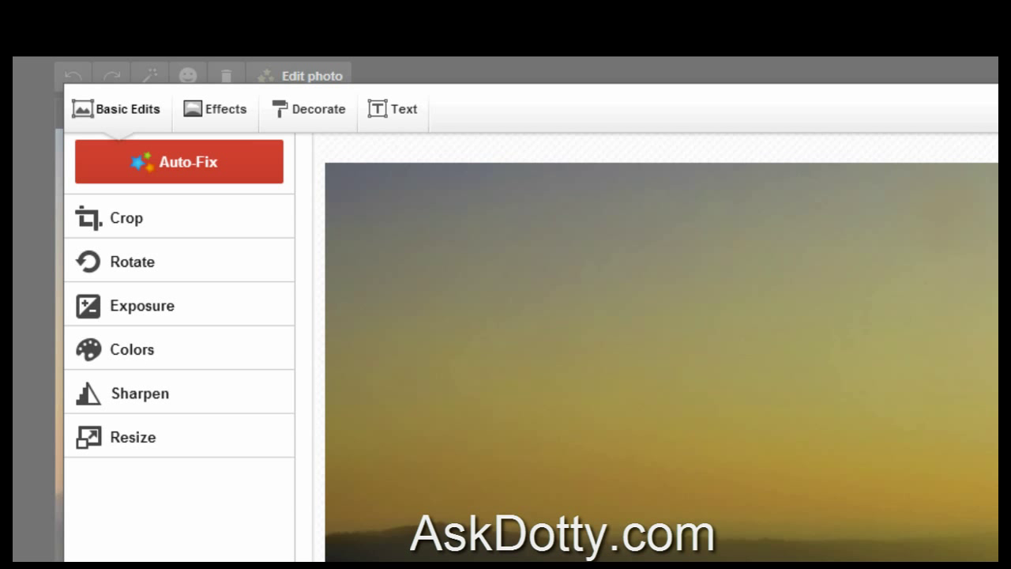
pyautogui.moveTo(304, 115)
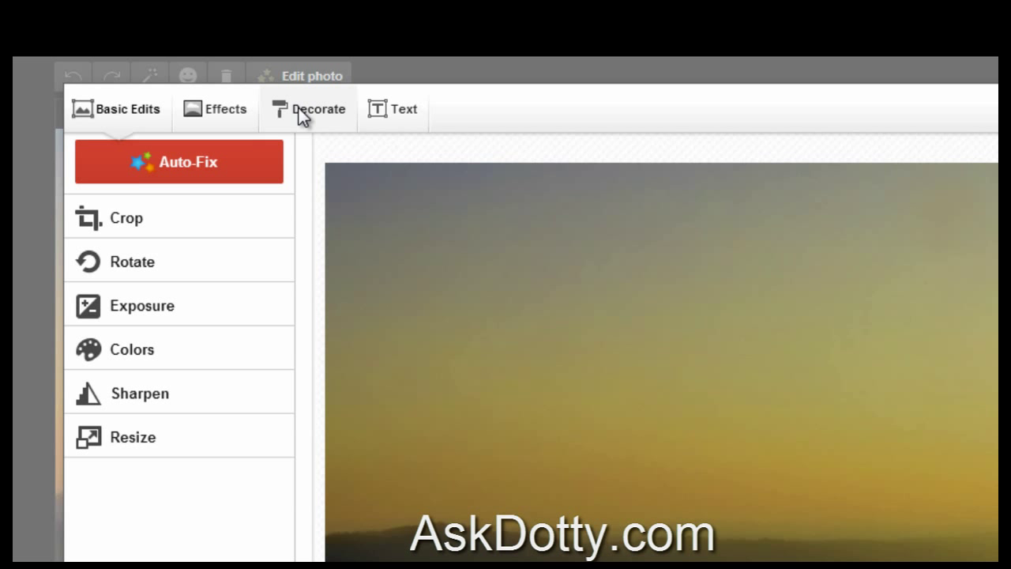
pyautogui.moveTo(225, 109)
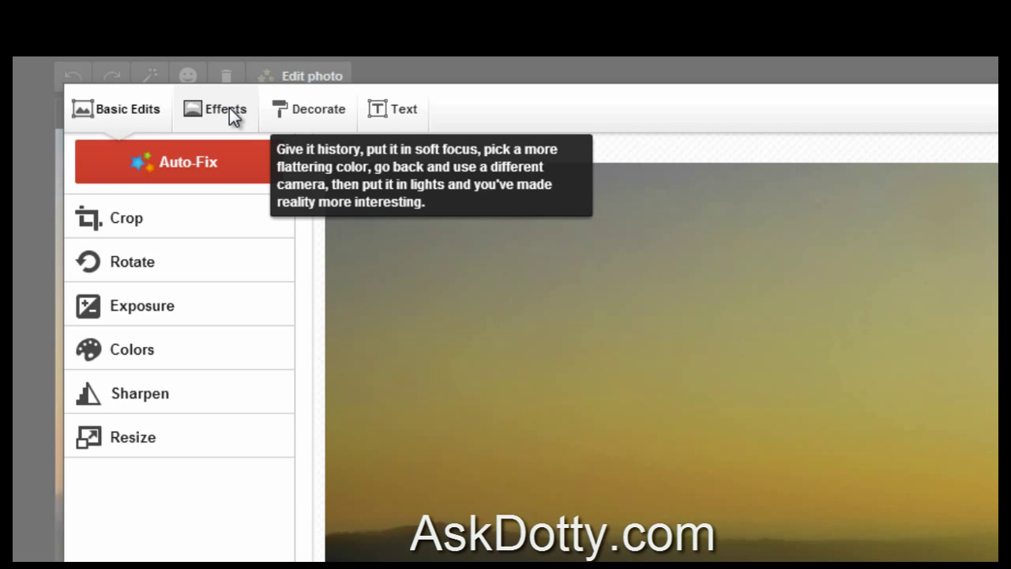
pyautogui.moveTo(395, 122)
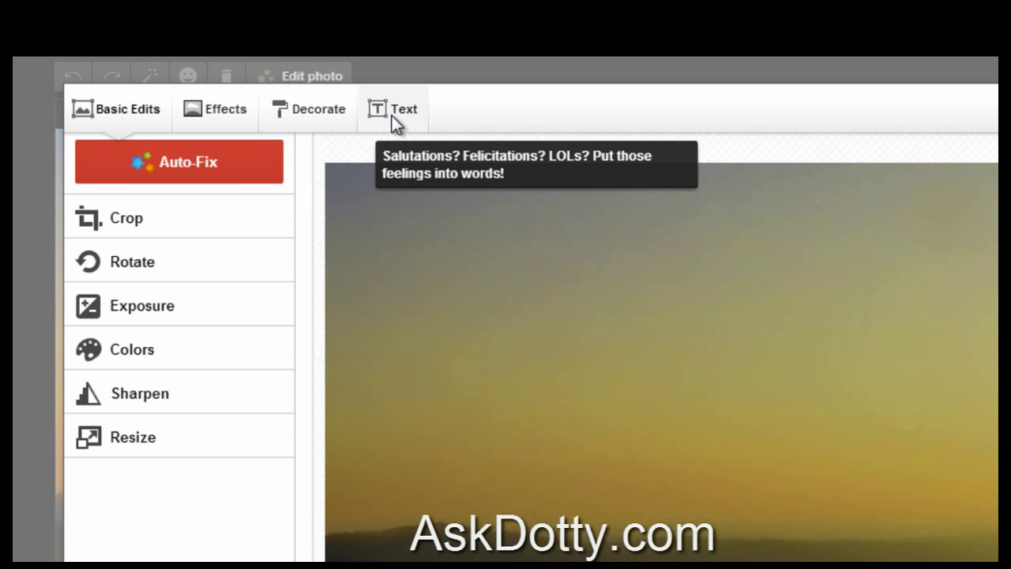
# Type the quote ending 'opportunity for growth' into the Text tool's entry box
pyautogui.click(393, 109)
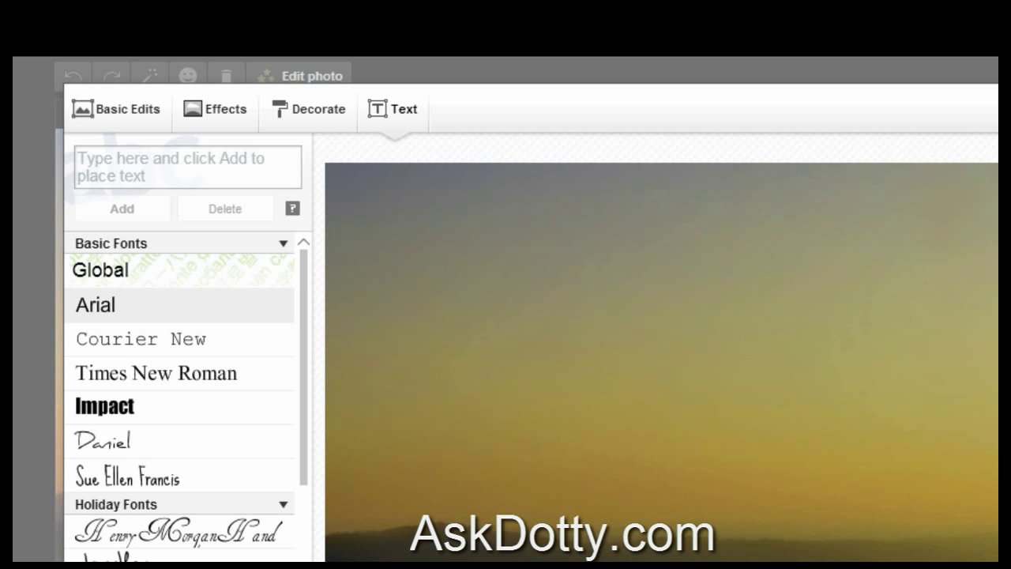
pyautogui.click(187, 166)
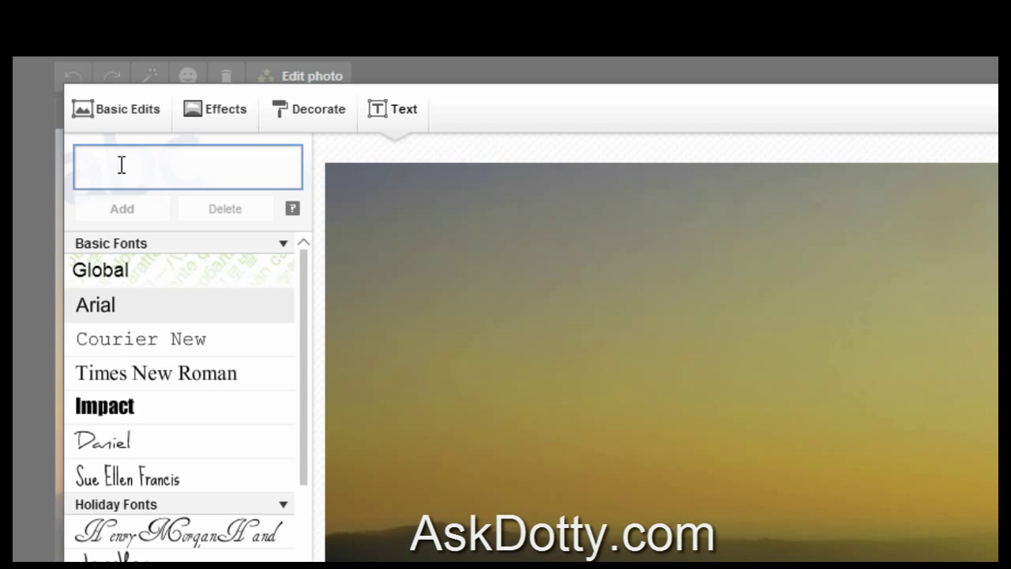
pyautogui.write('encountered there is opportunity for growth."')
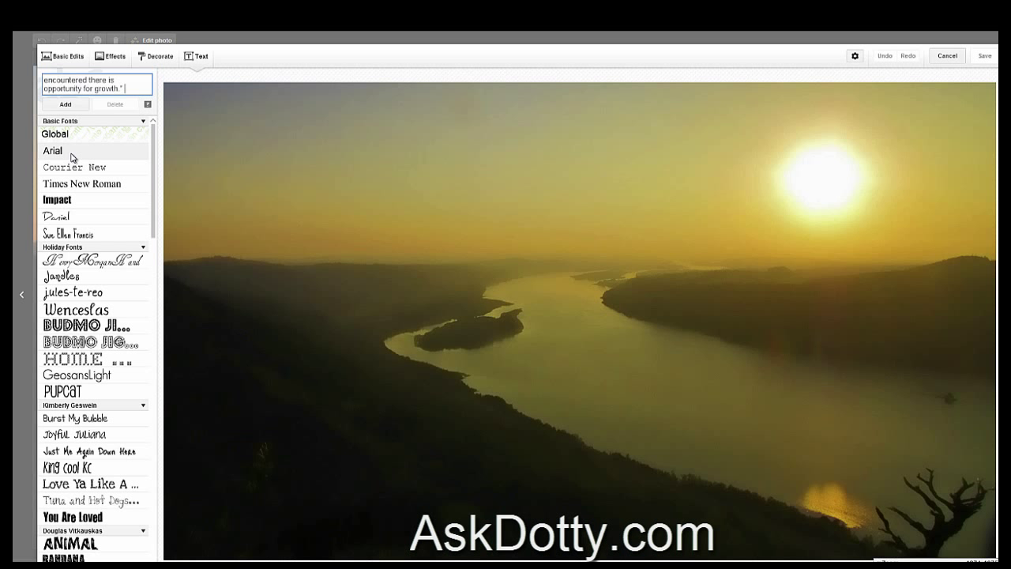
pyautogui.moveTo(52, 151)
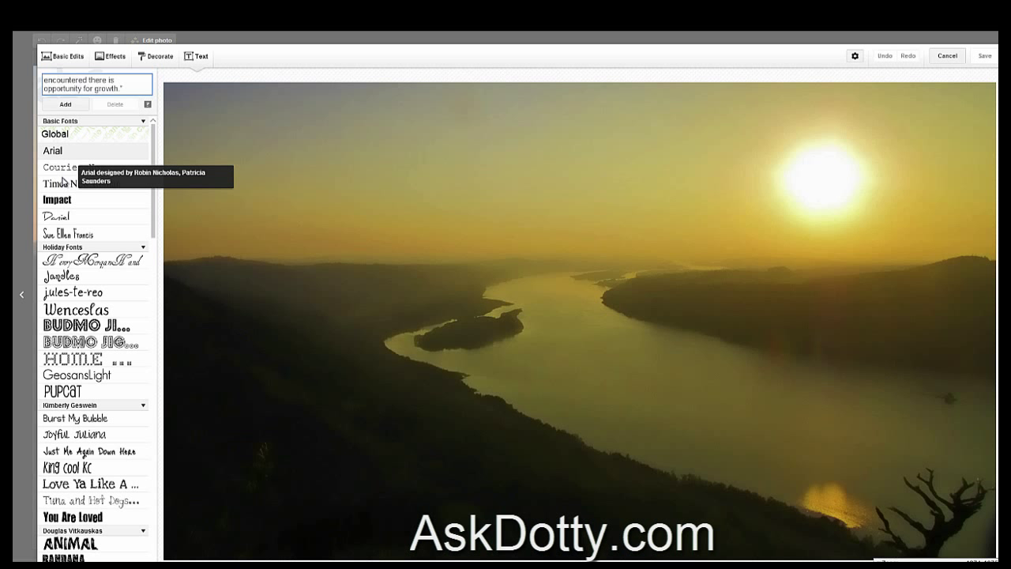
pyautogui.moveTo(77, 374)
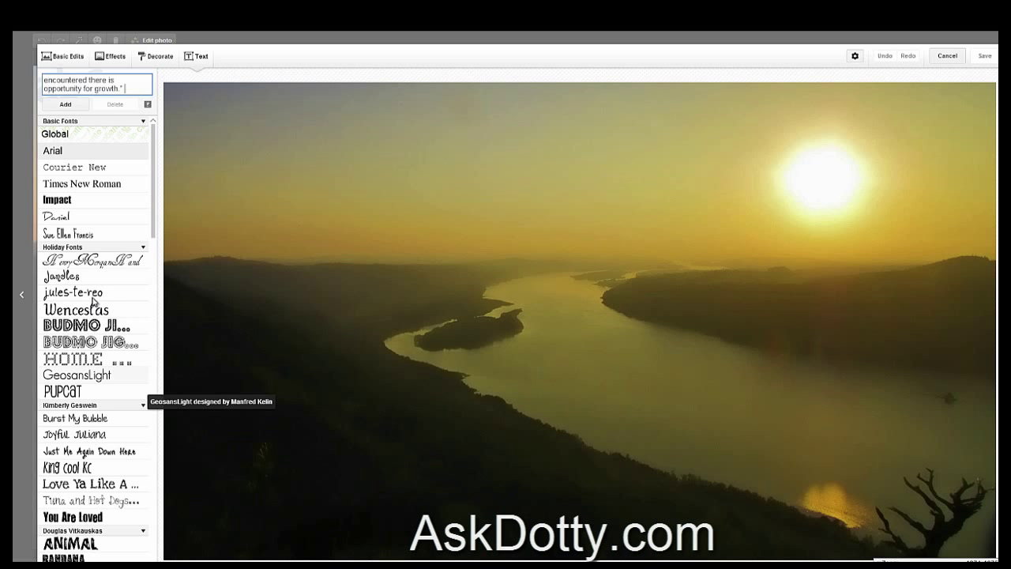
pyautogui.moveTo(76, 309)
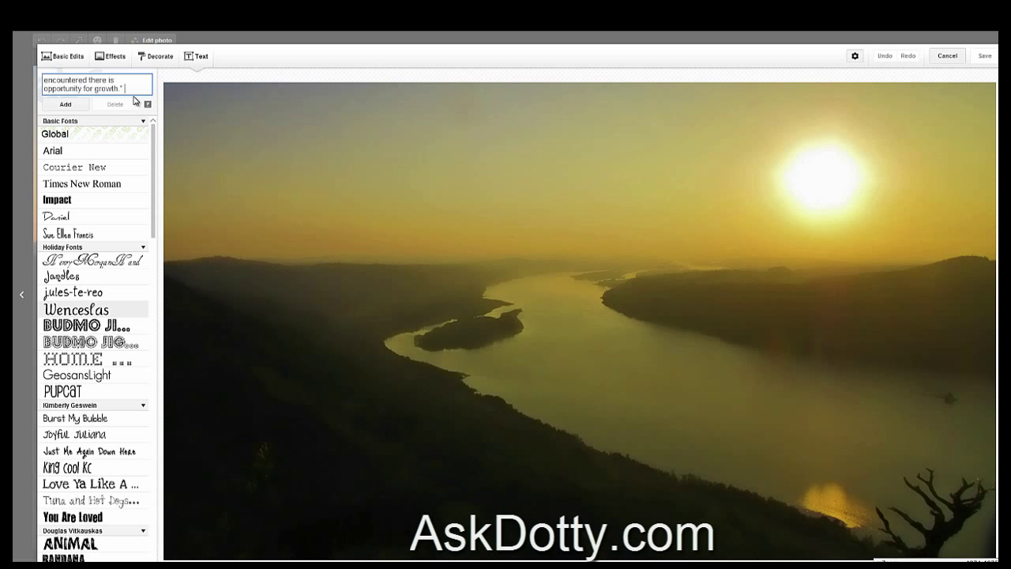
# Add the long one-line quote, move it around the photo, then delete it
pyautogui.click(65, 104)
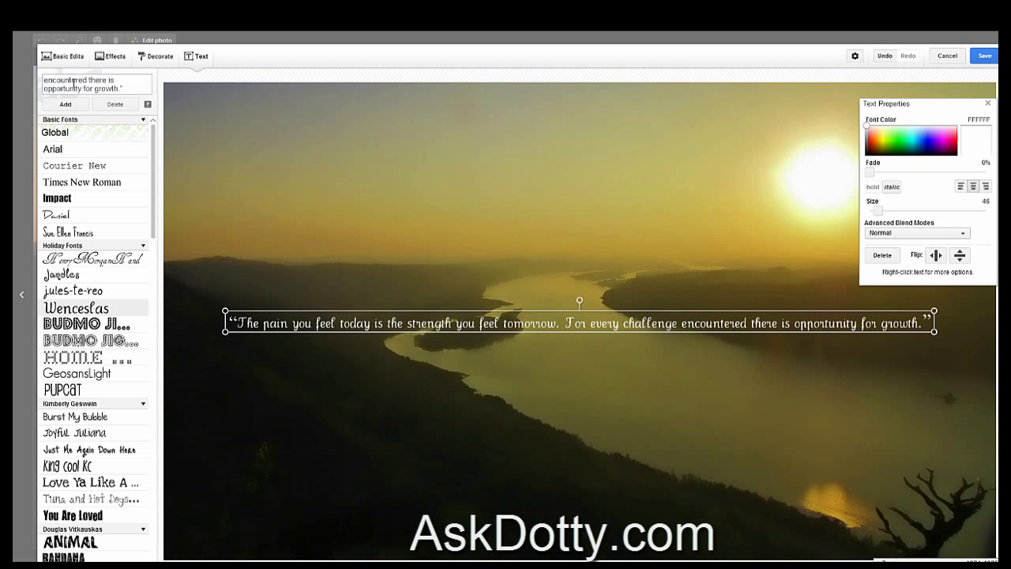
pyautogui.moveTo(605, 357)
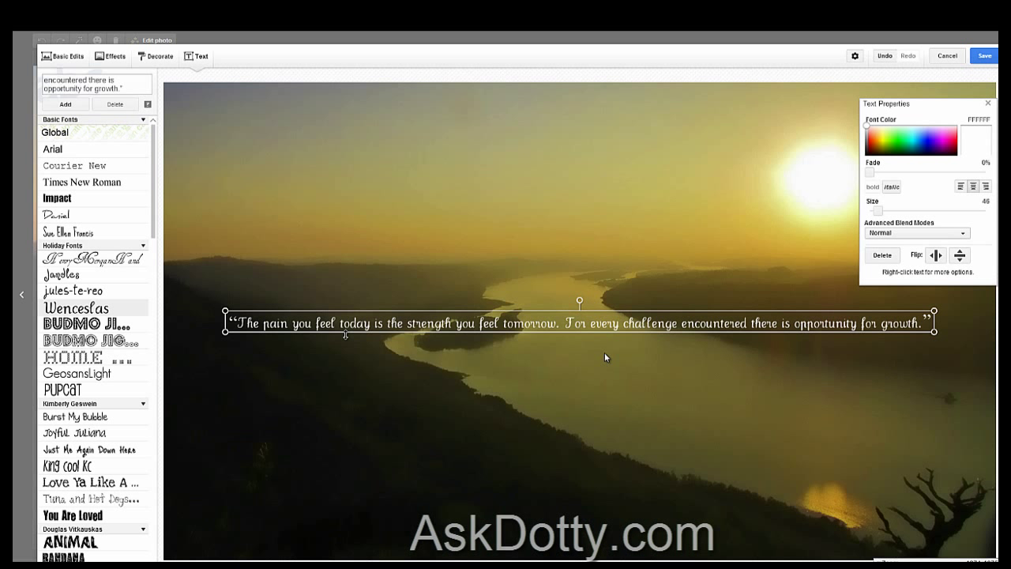
pyautogui.moveTo(581, 322); pyautogui.dragTo(598, 339)
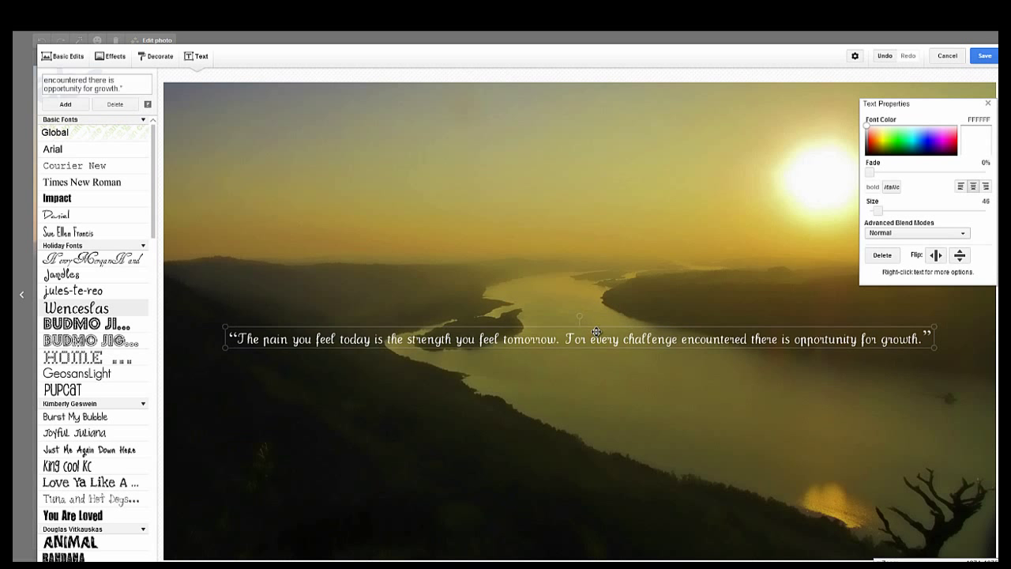
pyautogui.moveTo(597, 330); pyautogui.dragTo(607, 522)
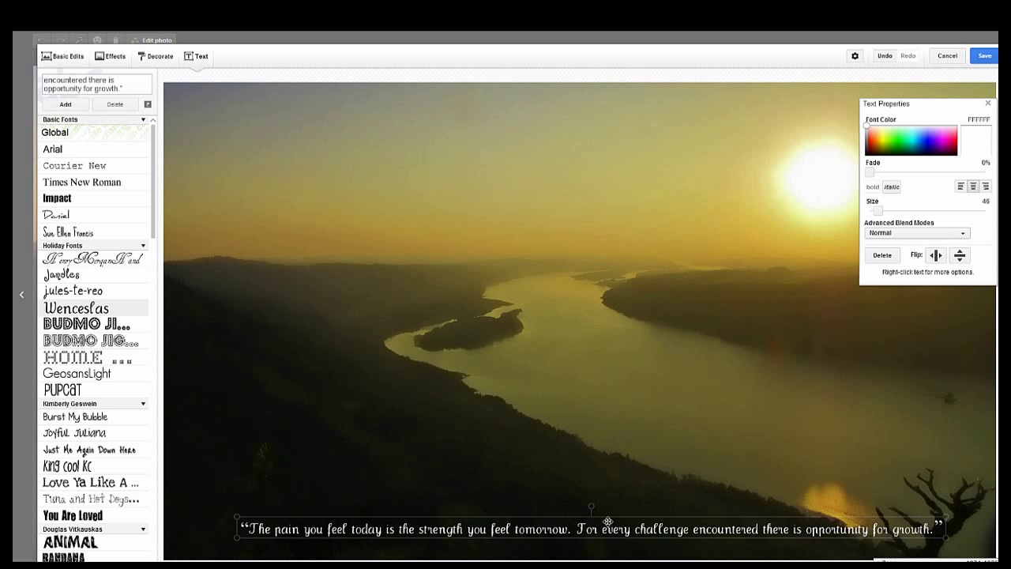
pyautogui.moveTo(591, 529); pyautogui.dragTo(591, 472)
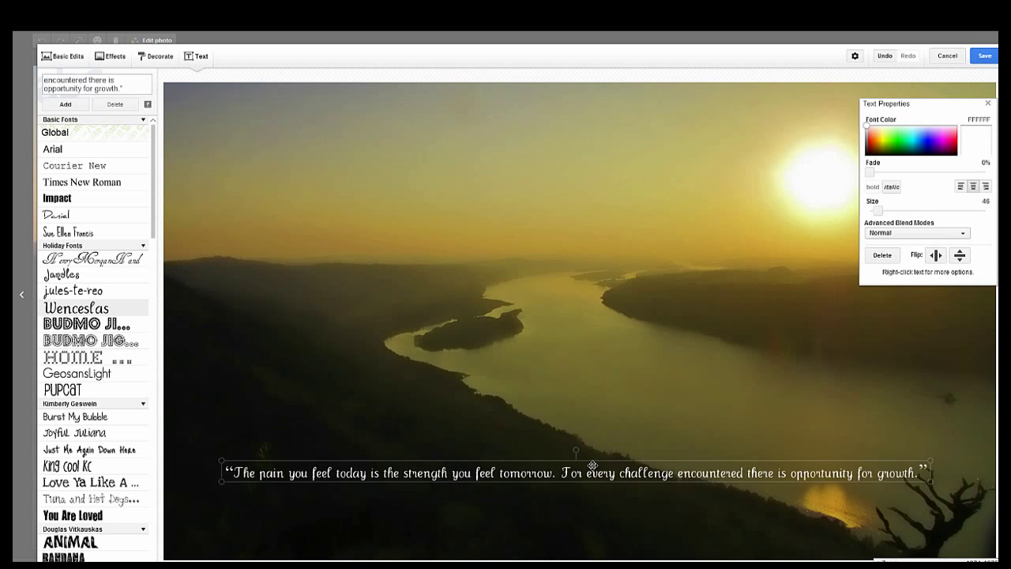
pyautogui.moveTo(596, 472); pyautogui.dragTo(592, 331)
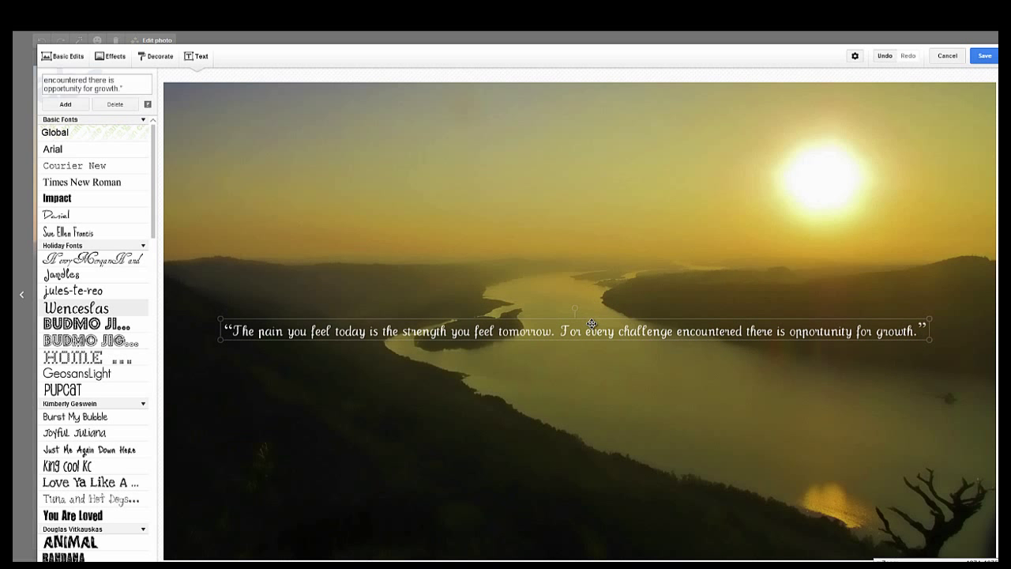
pyautogui.click(591, 331)
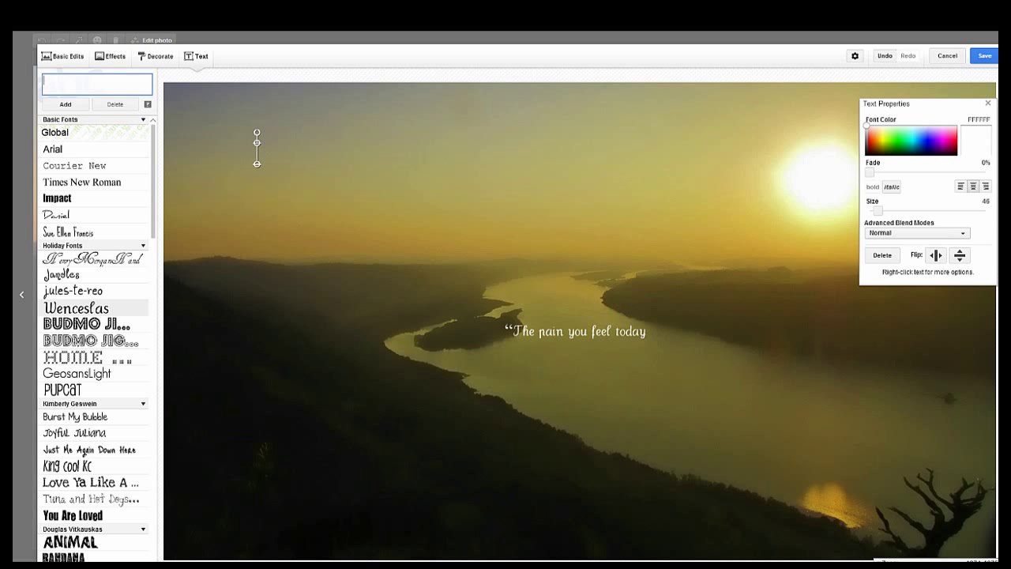
# Add 'is the strength', 'encountered there is' and 'opportunity for growth' as separate lines
pyautogui.write('is the strength you feel tomorrow.')
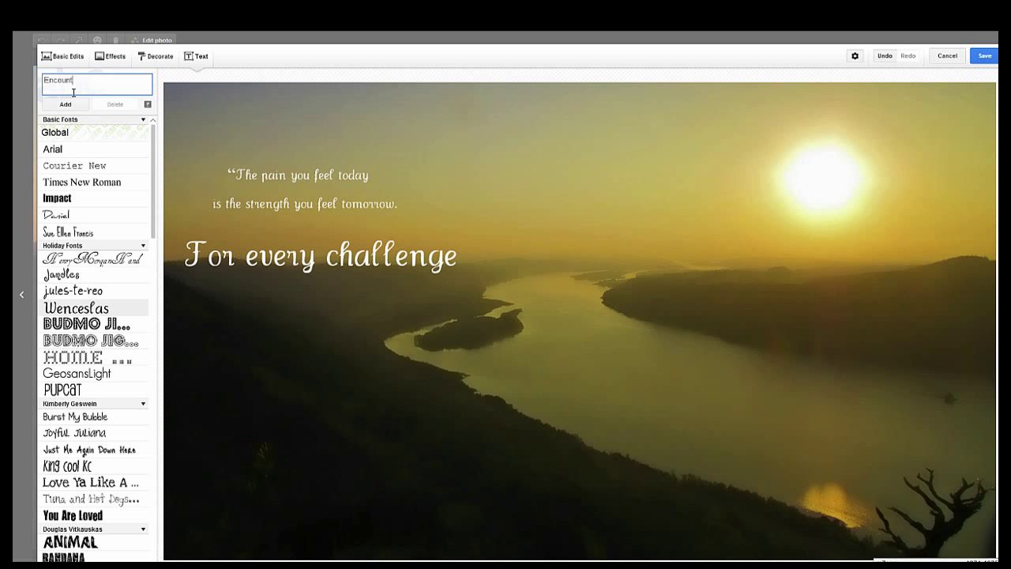
pyautogui.click(64, 103)
pyautogui.write('pportunity for g')
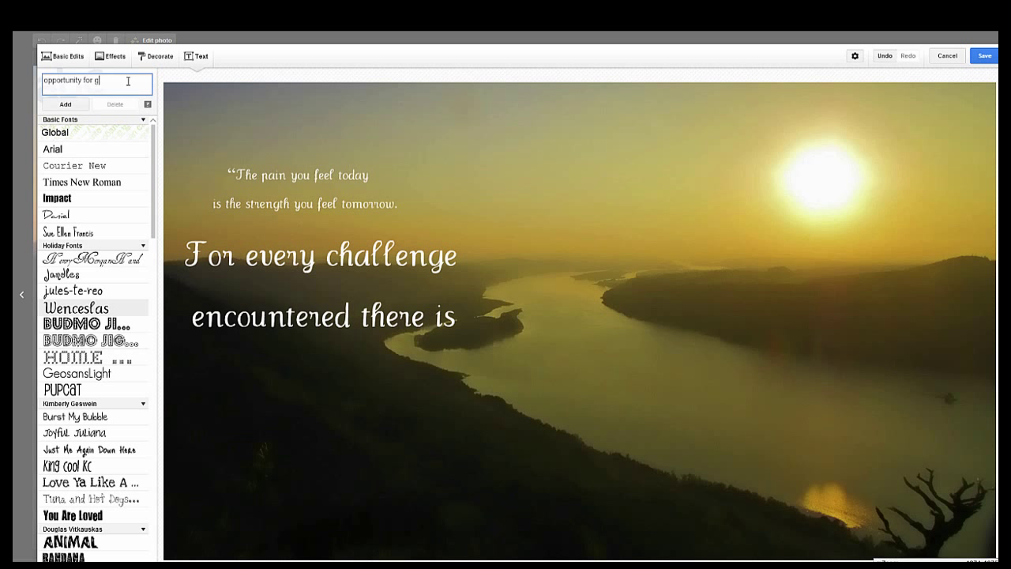
pyautogui.click(65, 104)
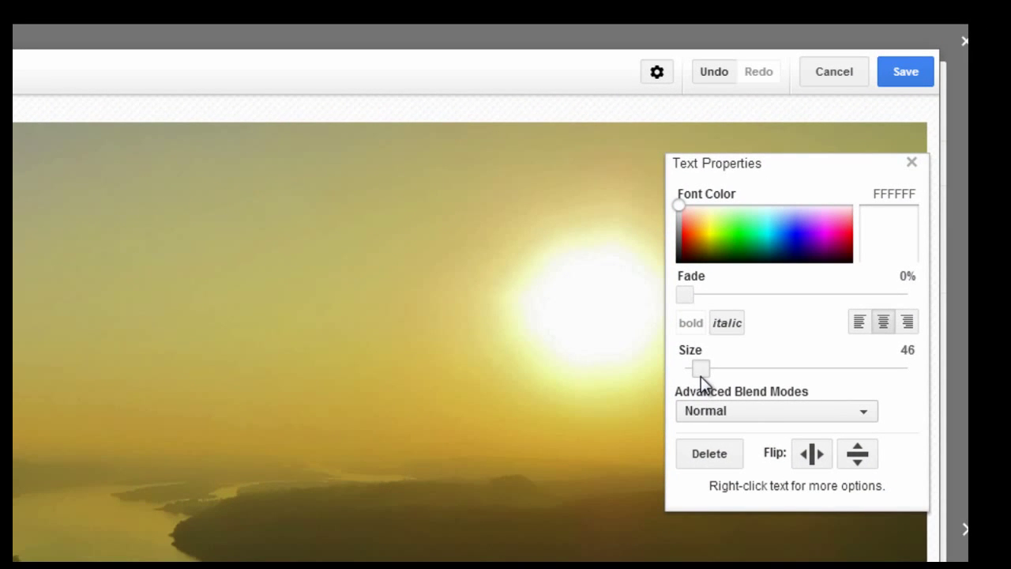
# Enlarge a quote line with the Size slider and select the 'is the strength' line
pyautogui.moveTo(698, 369); pyautogui.dragTo(706, 369)
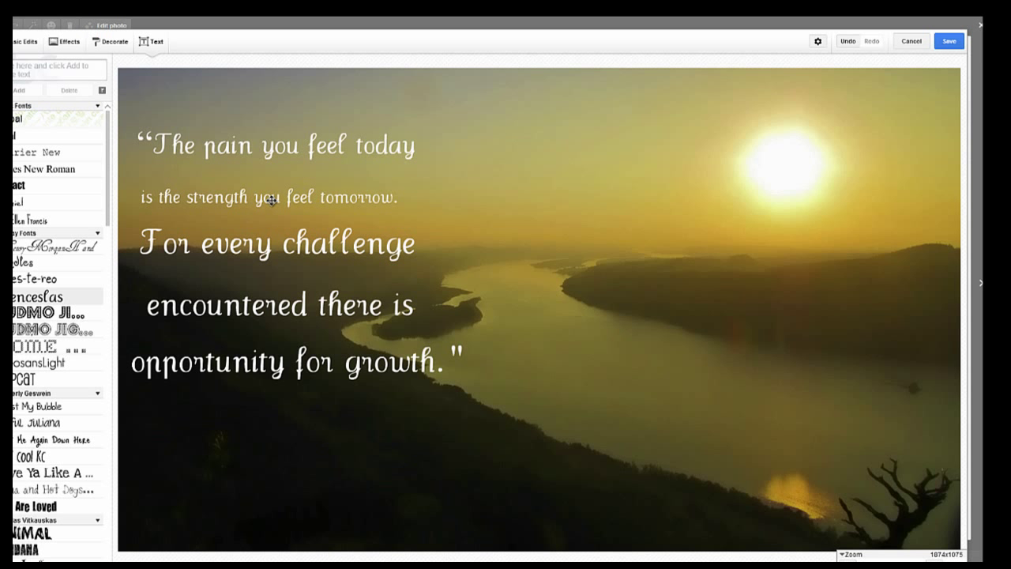
pyautogui.click(271, 196)
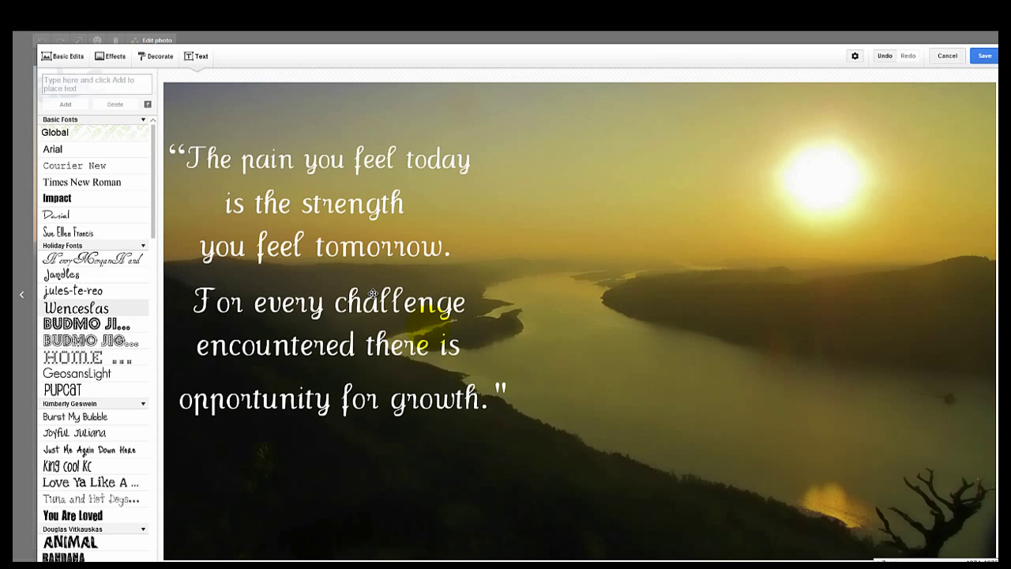
pyautogui.moveTo(782, 387)
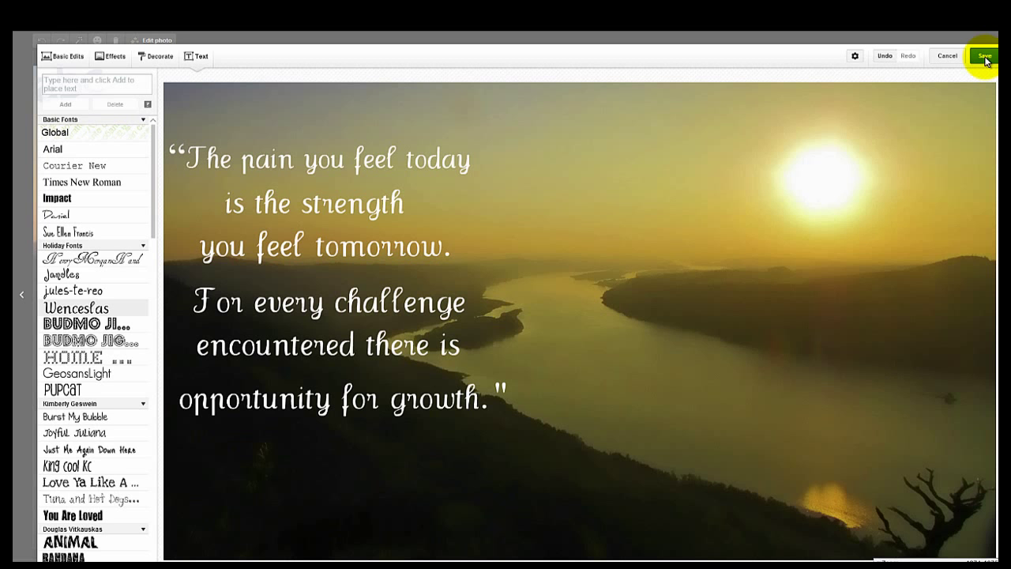
# Save the edited quote photo as a new copy, keeping the original
pyautogui.click(981, 56)
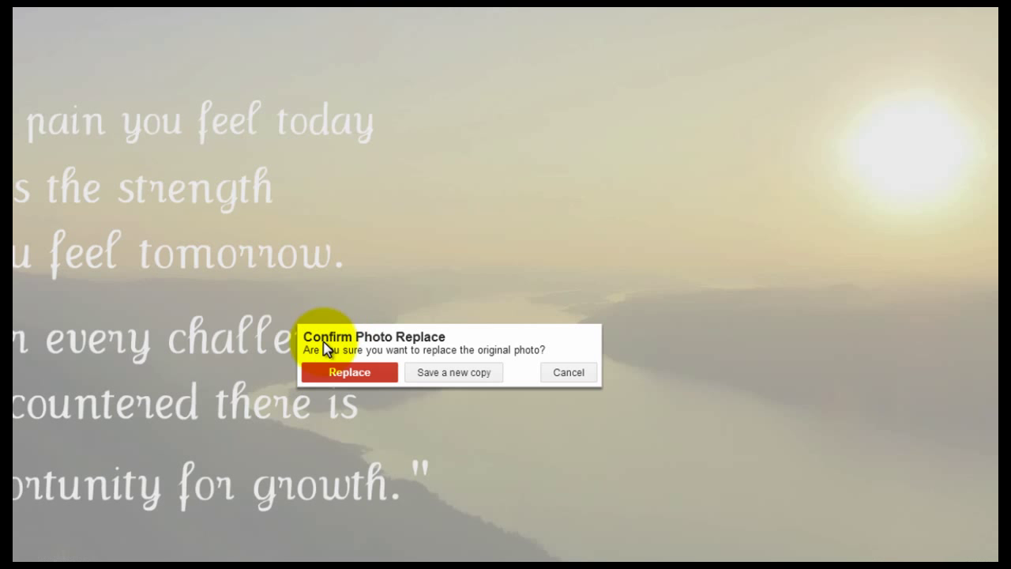
pyautogui.moveTo(409, 373)
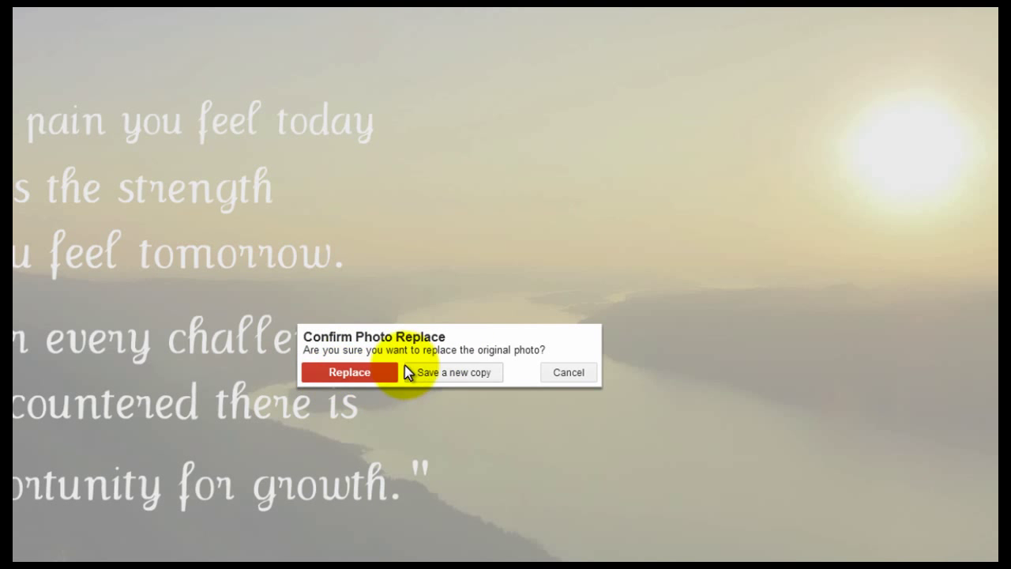
pyautogui.moveTo(453, 383)
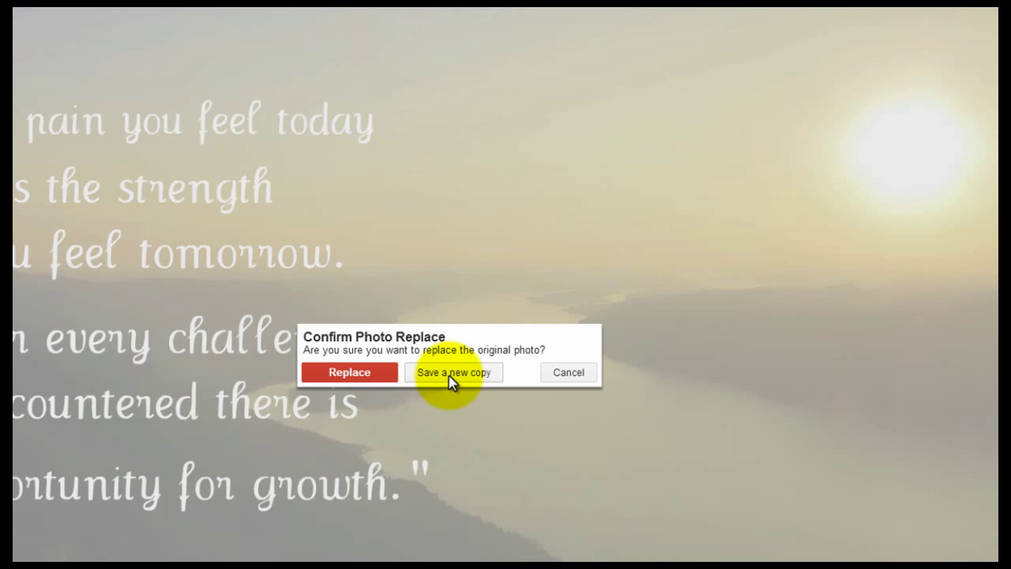
pyautogui.click(453, 372)
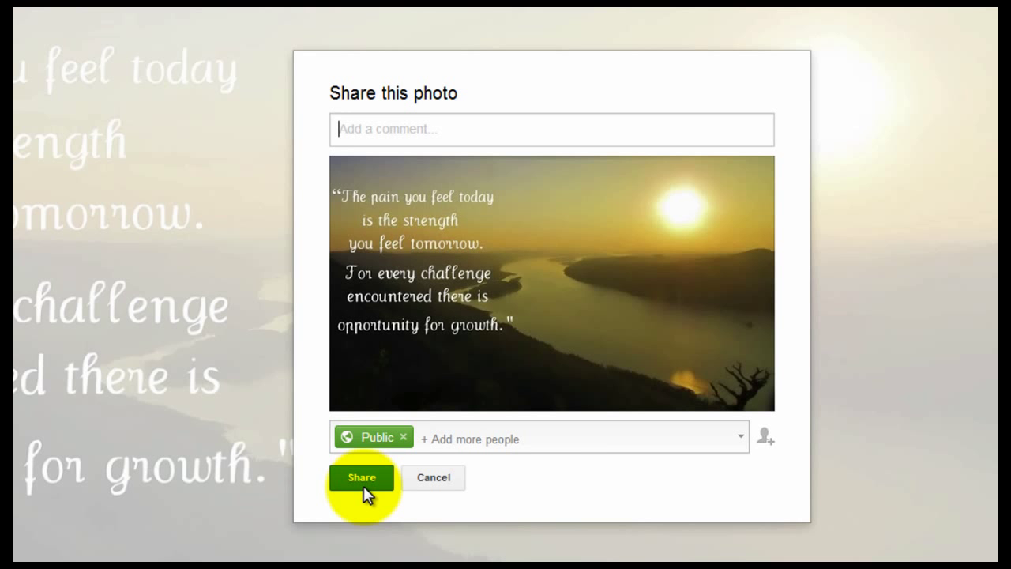
# Share the quote photo publicly with the comment 'Google photo editor'
pyautogui.click(361, 477)
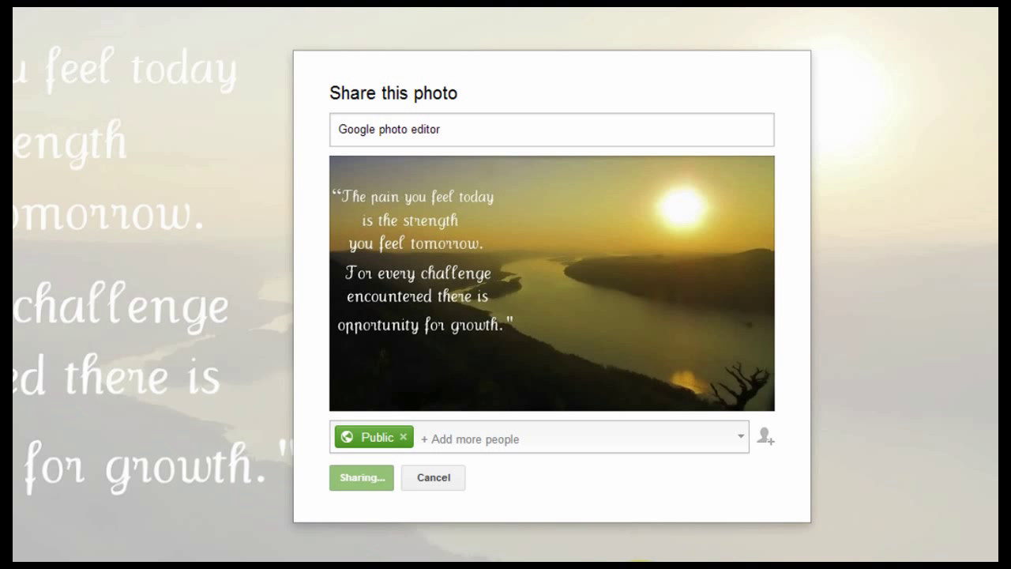
pyautogui.click(361, 477)
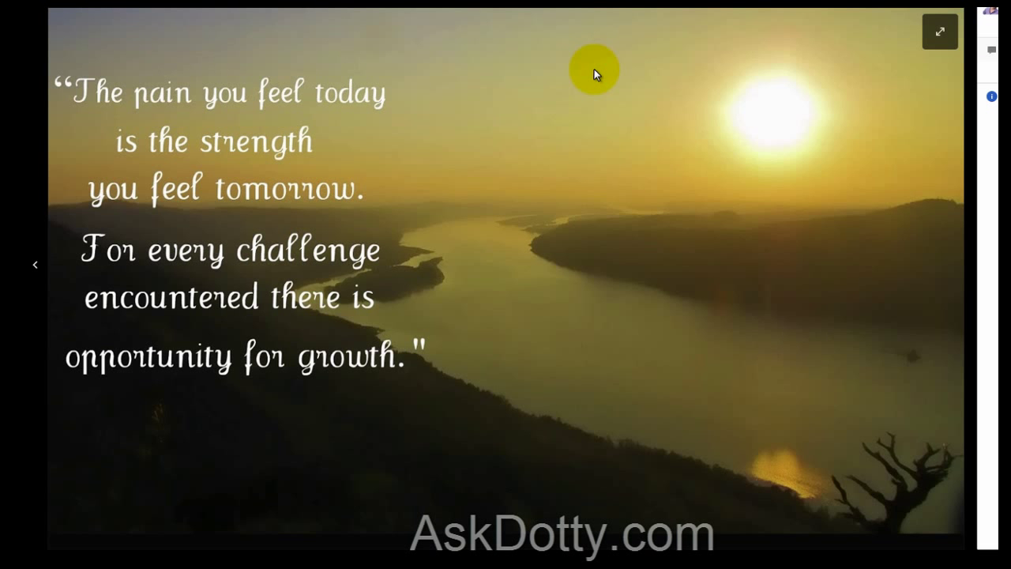